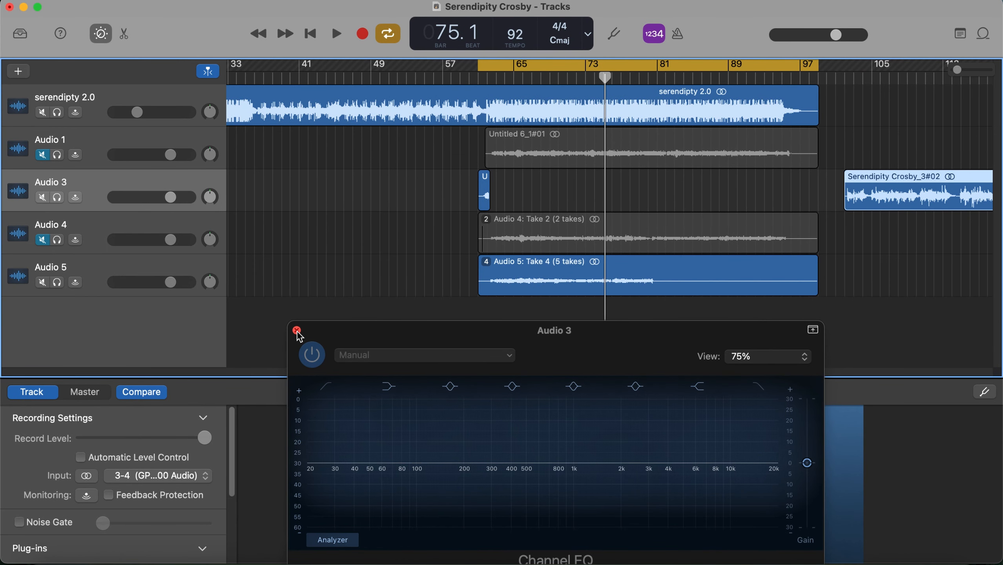
Step: Close the Channel EQ plug-in window on GarageBand's Audio 3 track
{"action": "left_click", "coordinate": [297, 330]}
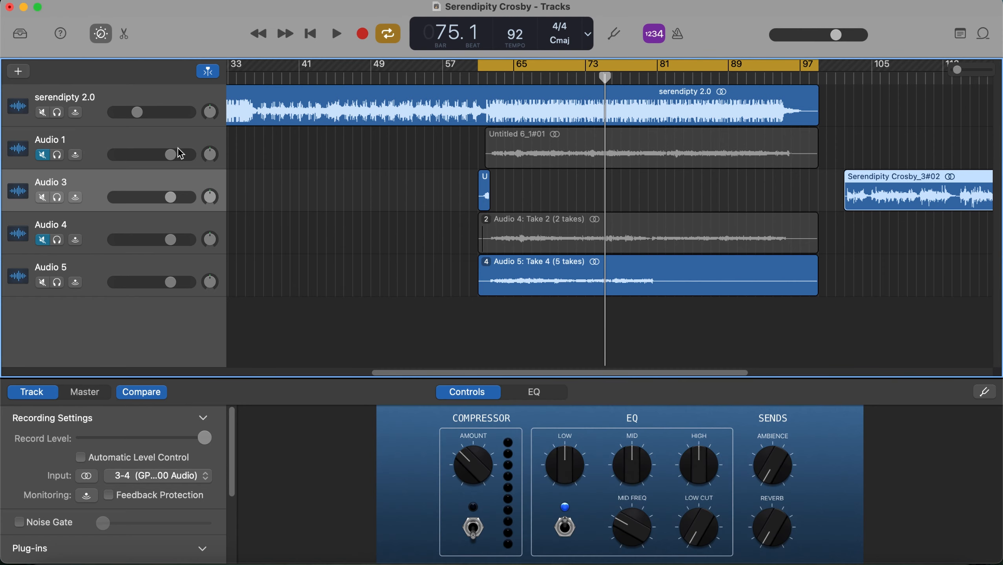
{"action": "mouse_move", "coordinate": [206, 119]}
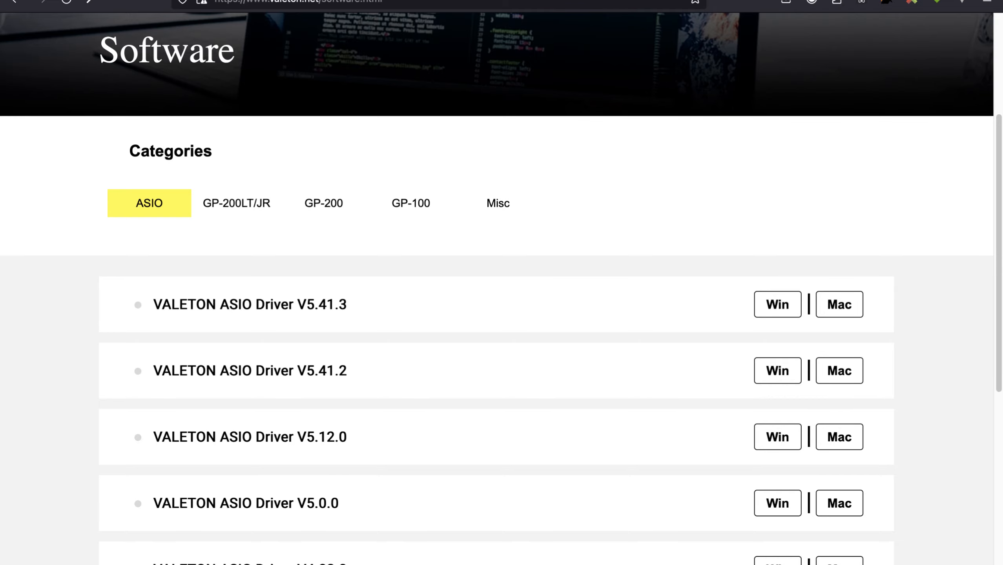
Step: Switch from the Valeton ASIO driver downloads page to FL Studio
{"action": "key", "text": "alt+tab"}
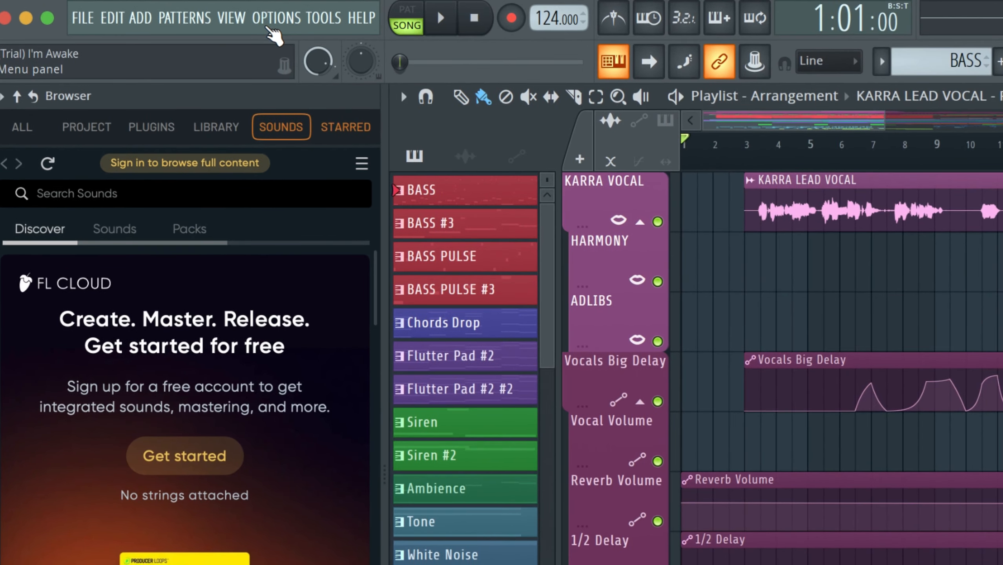
Step: Open FL Studio's audio device settings from the Options menu
{"action": "left_click", "coordinate": [277, 17]}
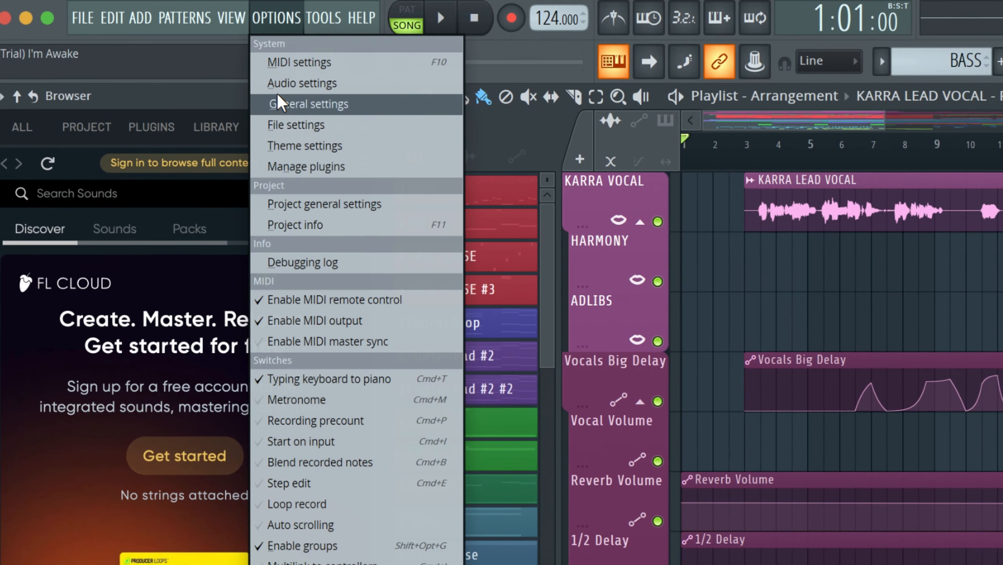
{"action": "left_click", "coordinate": [302, 83]}
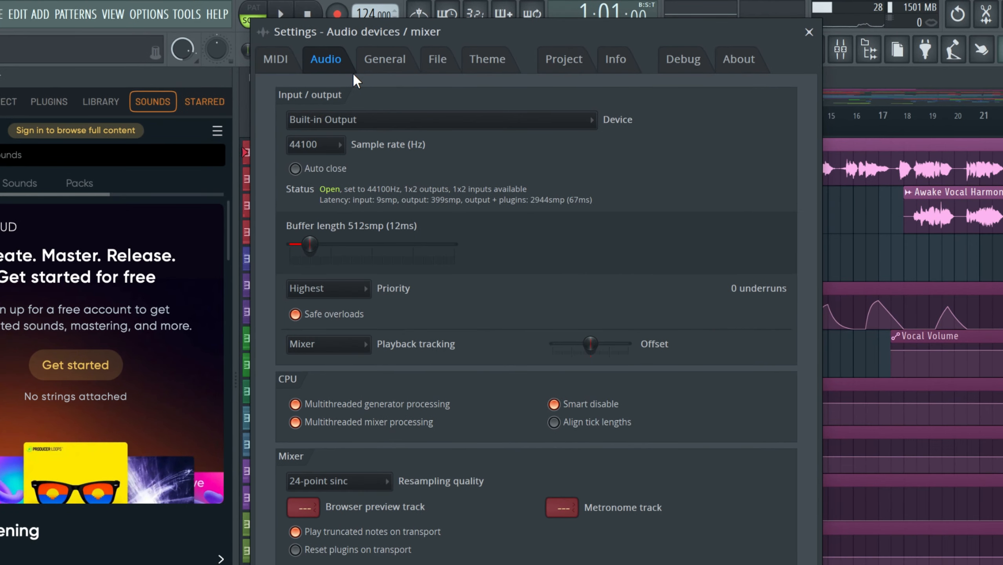
{"action": "mouse_move", "coordinate": [333, 108]}
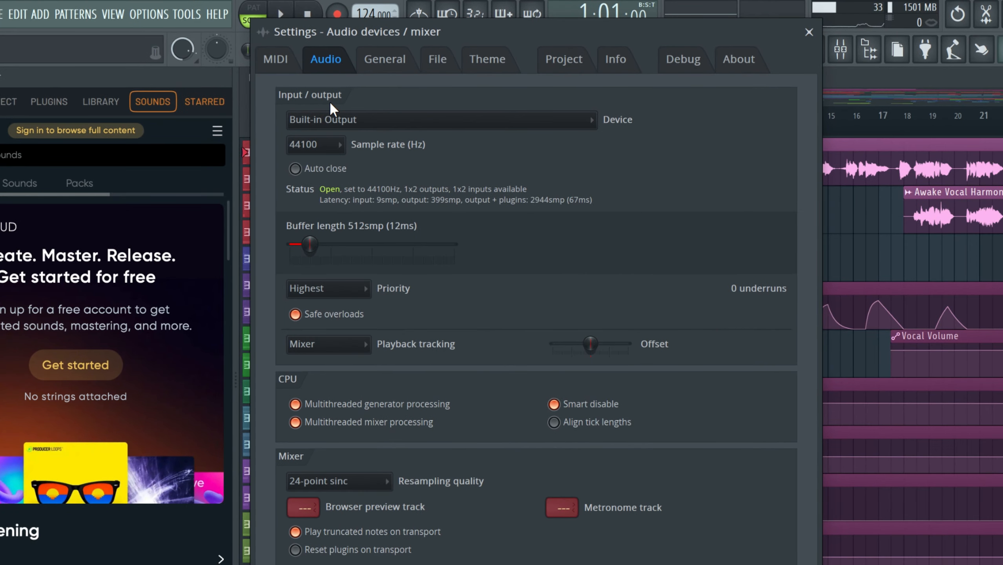
{"action": "mouse_move", "coordinate": [558, 178]}
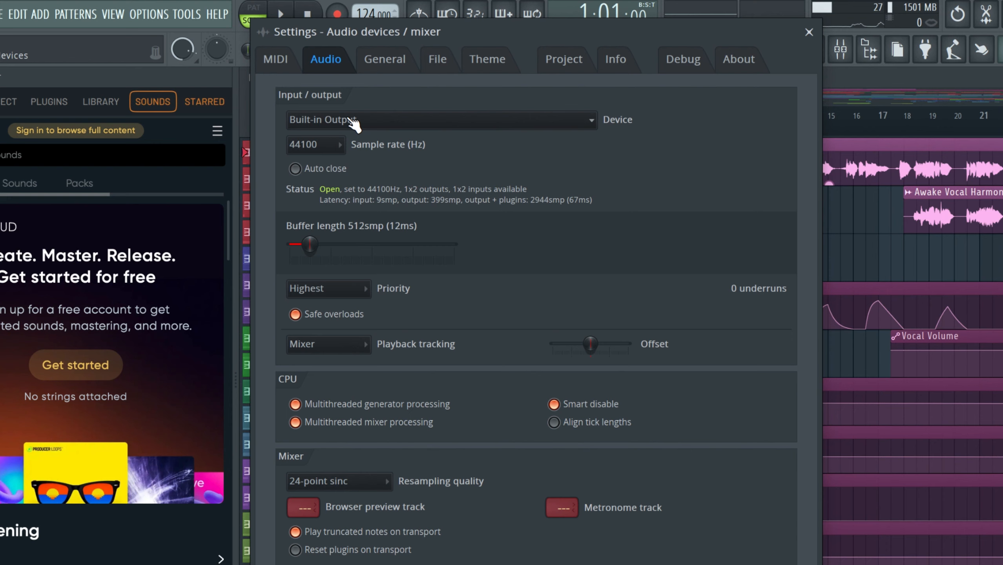
{"action": "mouse_move", "coordinate": [301, 109]}
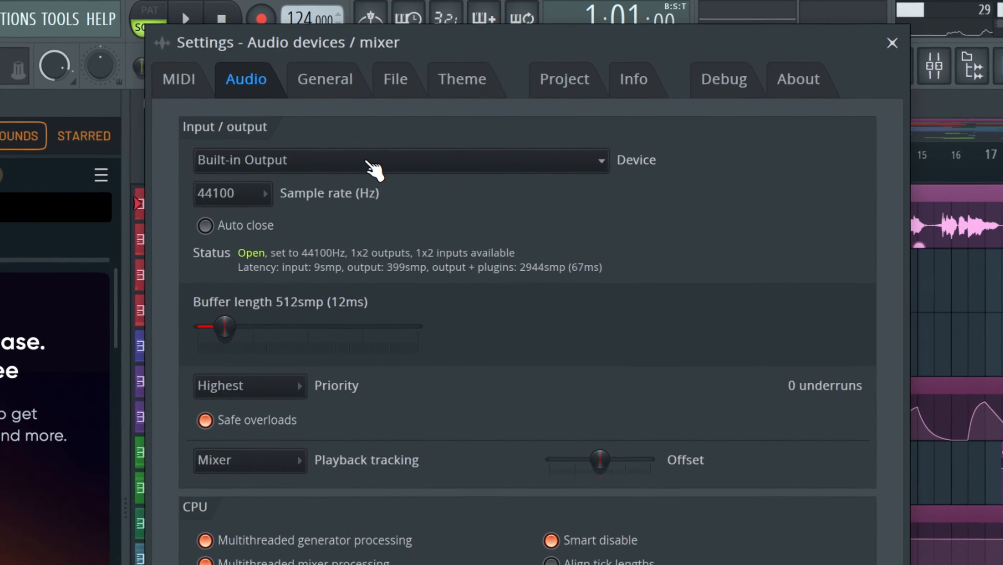
Step: Select GP-200 Audio as the audio device, keep 44100 Hz, and close settings
{"action": "left_click", "coordinate": [400, 160]}
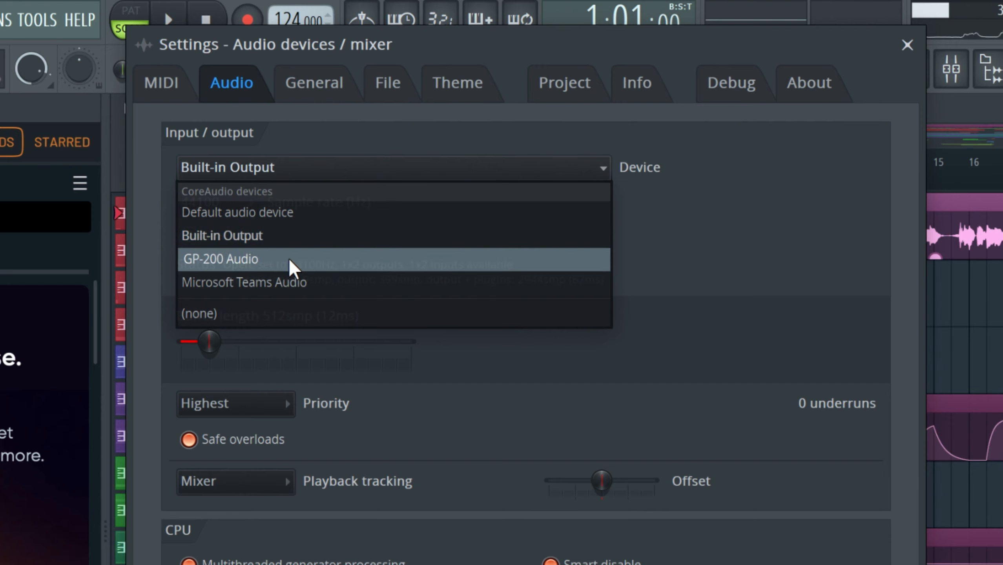
{"action": "left_click", "coordinate": [220, 259]}
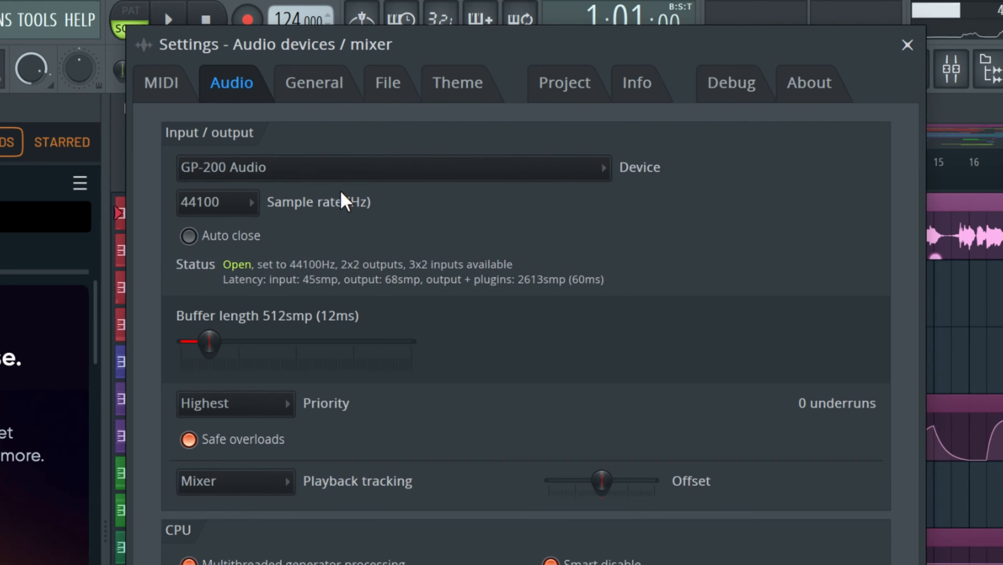
{"action": "mouse_move", "coordinate": [556, 234]}
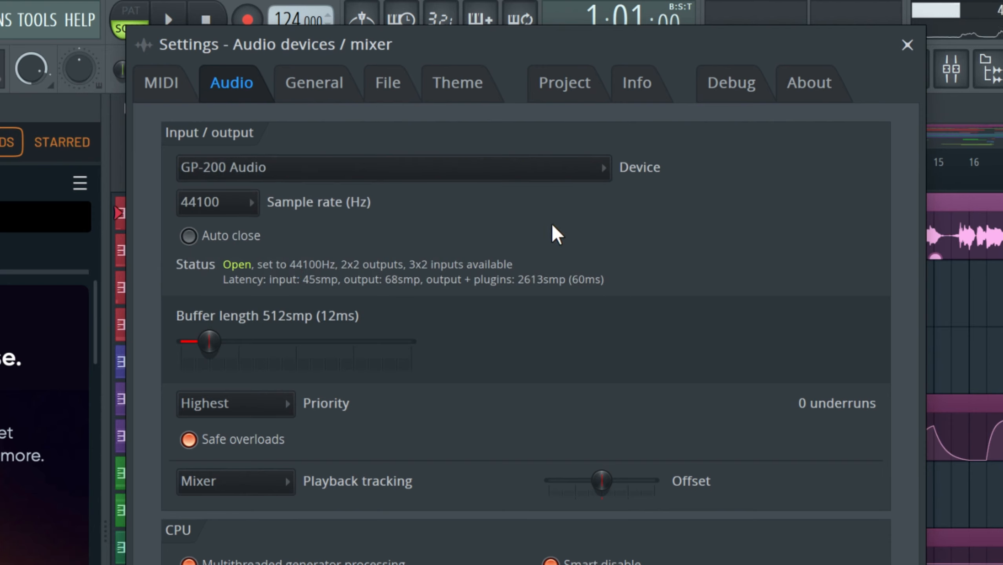
{"action": "mouse_move", "coordinate": [291, 198]}
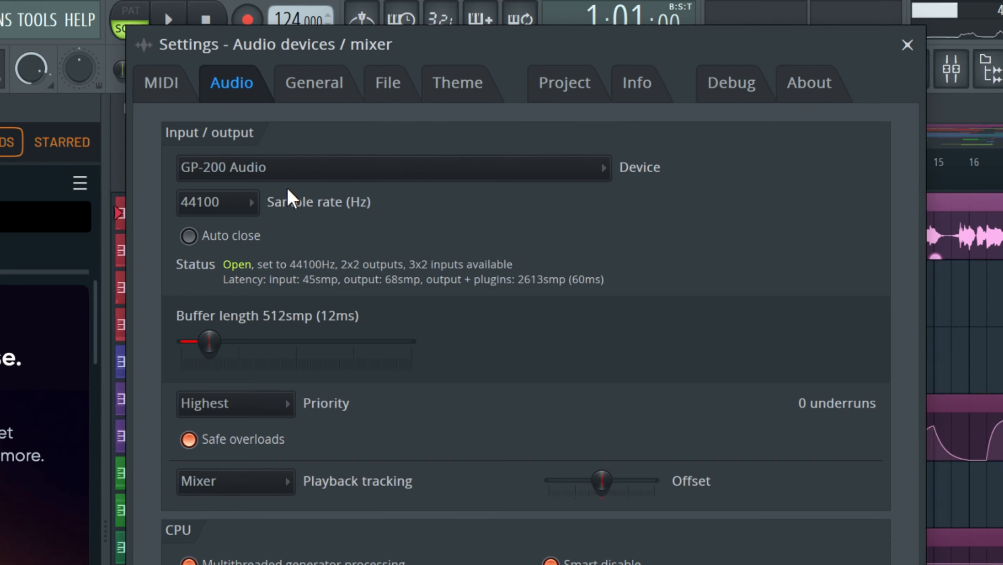
{"action": "left_click", "coordinate": [217, 202]}
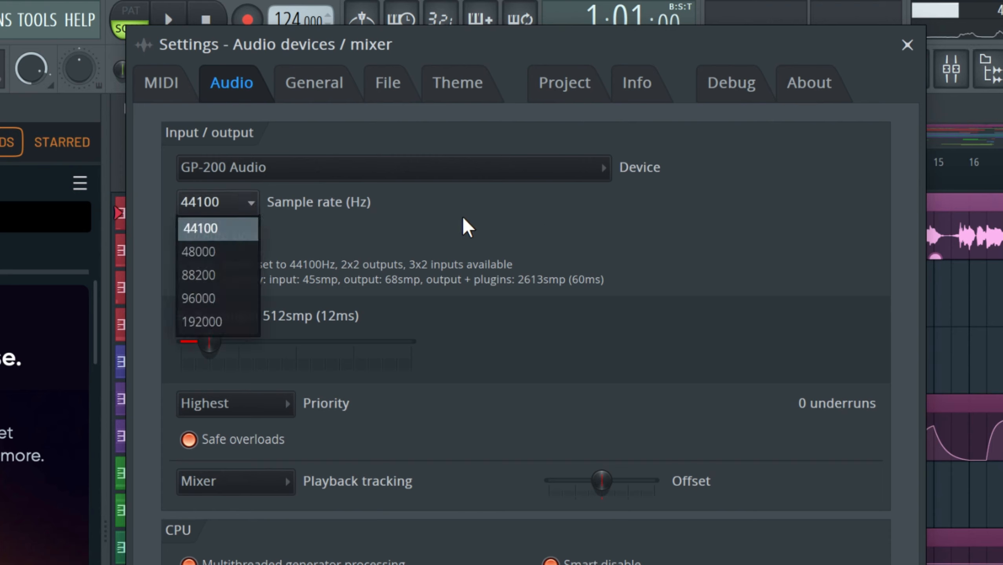
{"action": "left_click", "coordinate": [200, 228]}
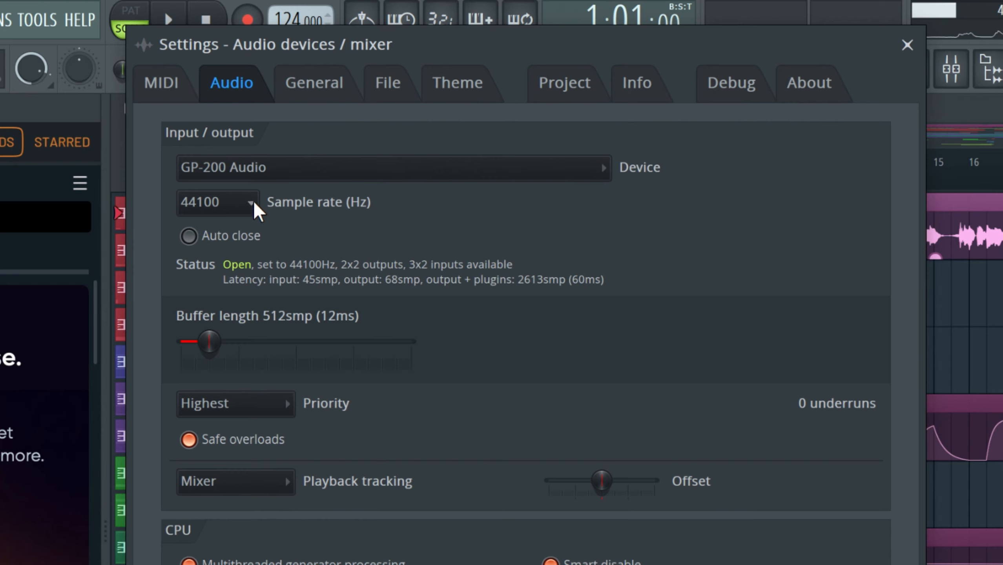
{"action": "left_click", "coordinate": [249, 202]}
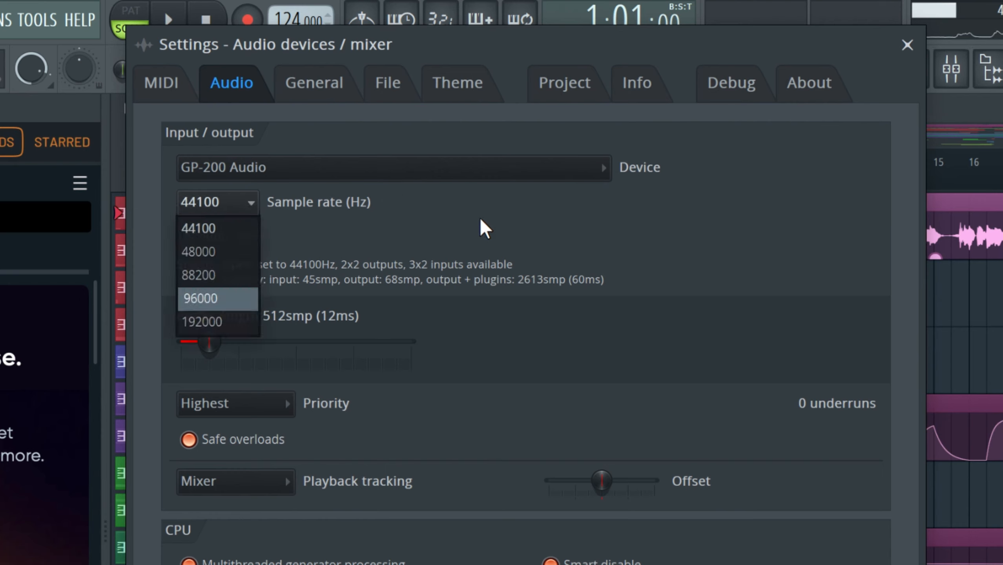
{"action": "left_click", "coordinate": [199, 228]}
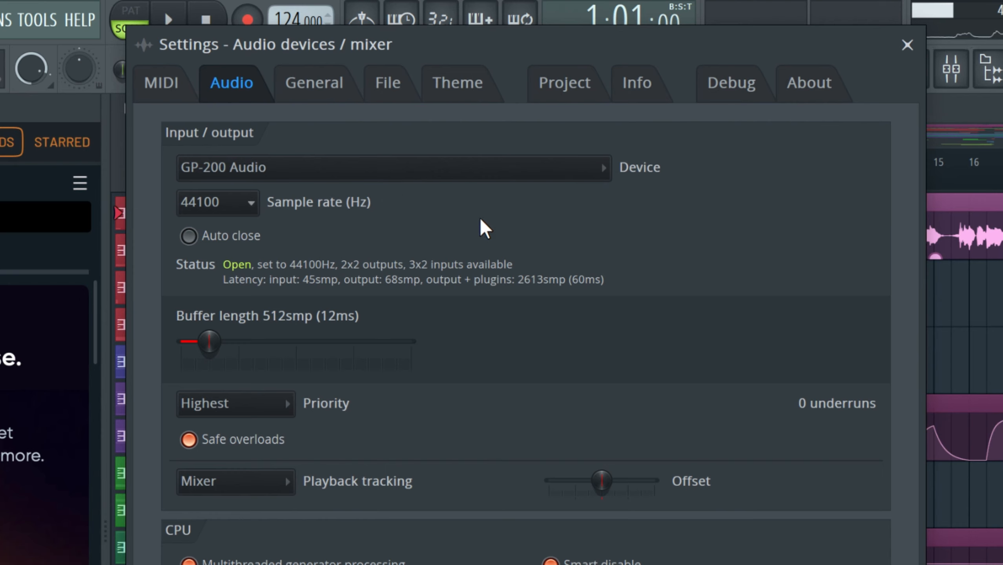
{"action": "mouse_move", "coordinate": [607, 165]}
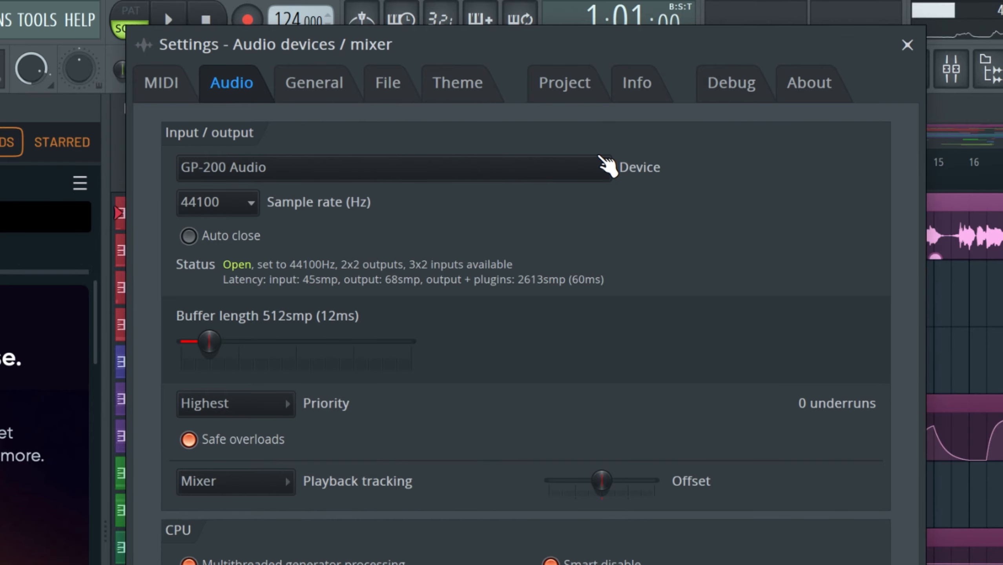
{"action": "left_click", "coordinate": [907, 46]}
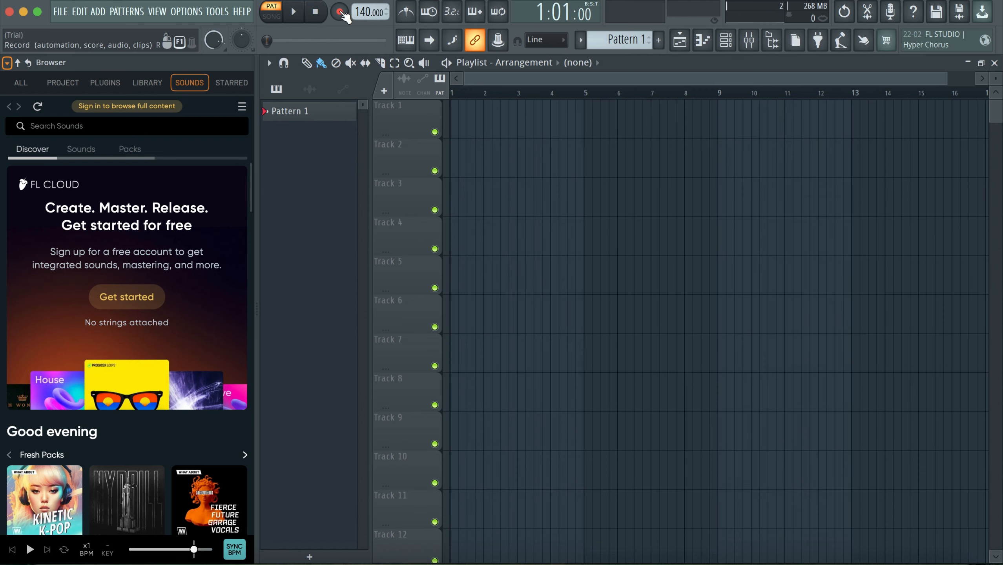
Step: Arm recording and answer the prompt by choosing to record Everything
{"action": "left_click", "coordinate": [338, 12]}
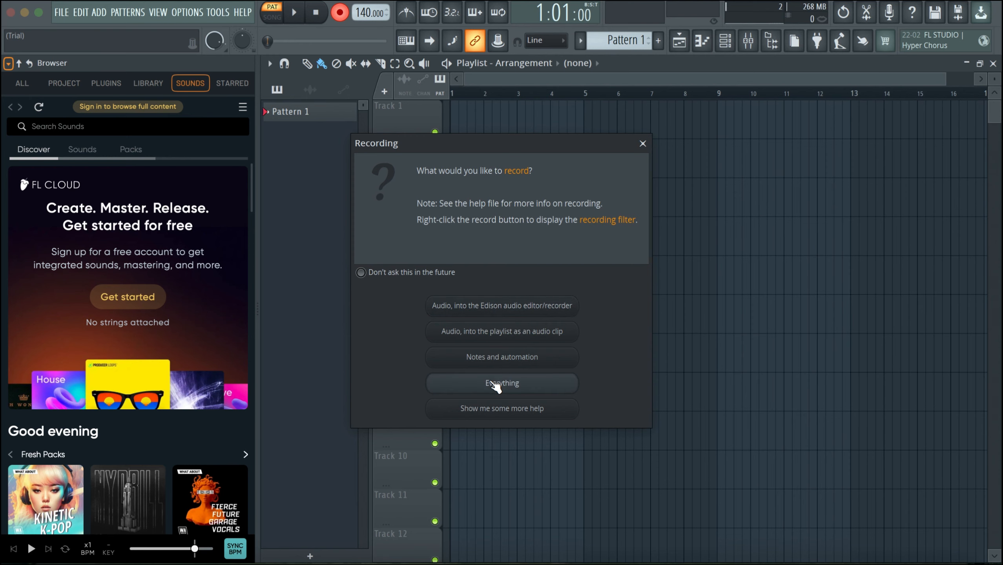
{"action": "left_click", "coordinate": [500, 382]}
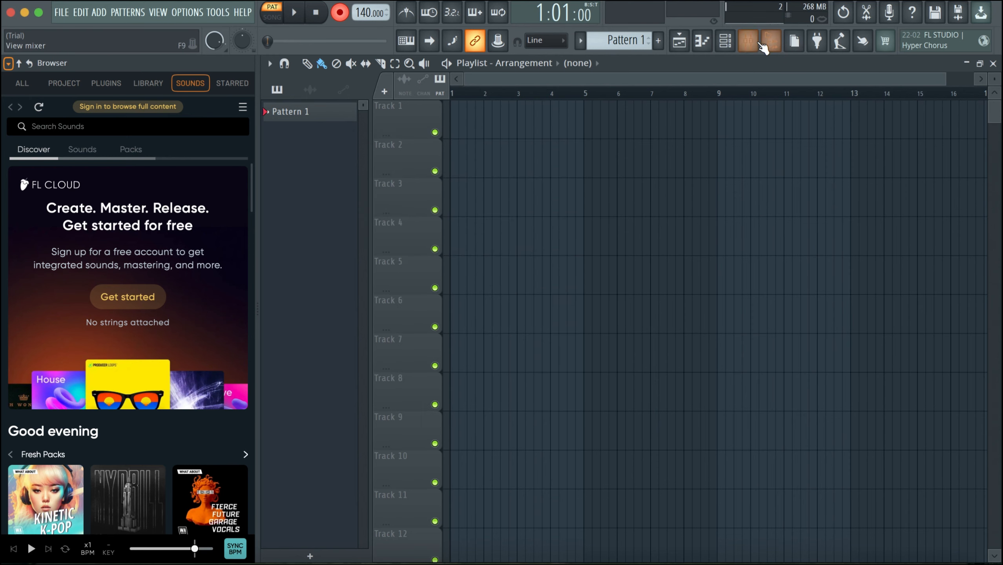
Step: Open the mixer and route GP-200 stereo Input 3 - Input 4 into Insert 1
{"action": "left_click", "coordinate": [747, 41]}
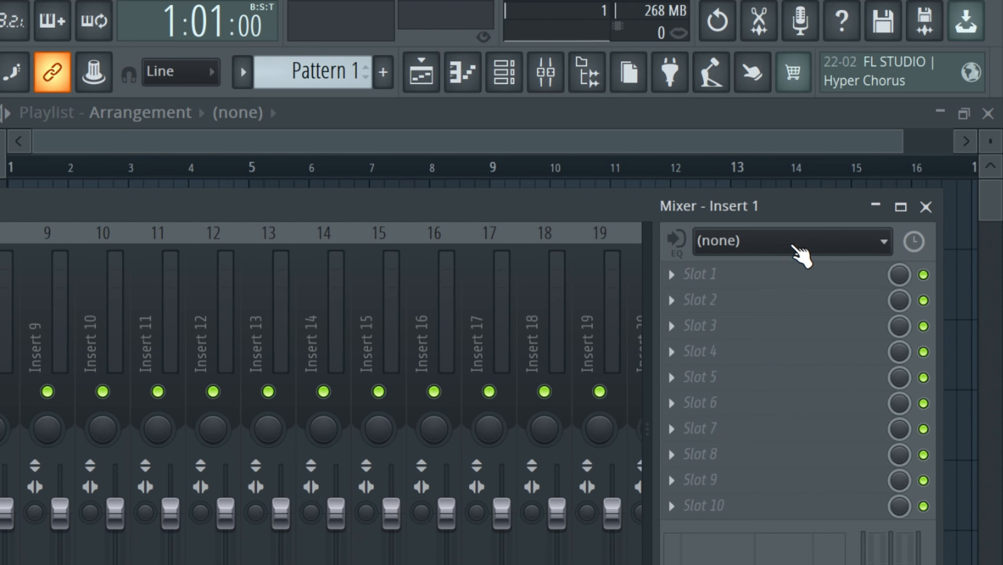
{"action": "left_click", "coordinate": [792, 242]}
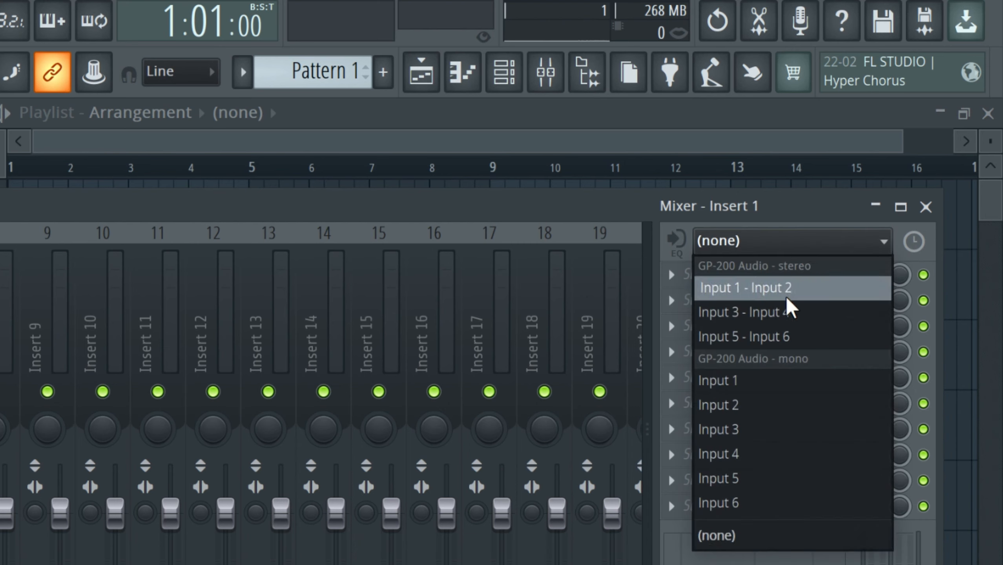
{"action": "mouse_move", "coordinate": [825, 325]}
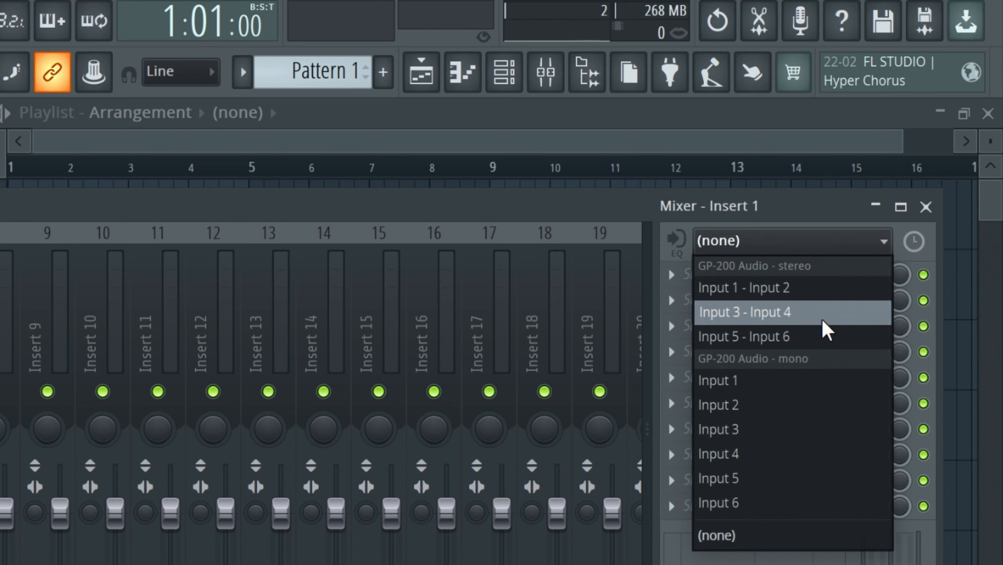
{"action": "mouse_move", "coordinate": [790, 320]}
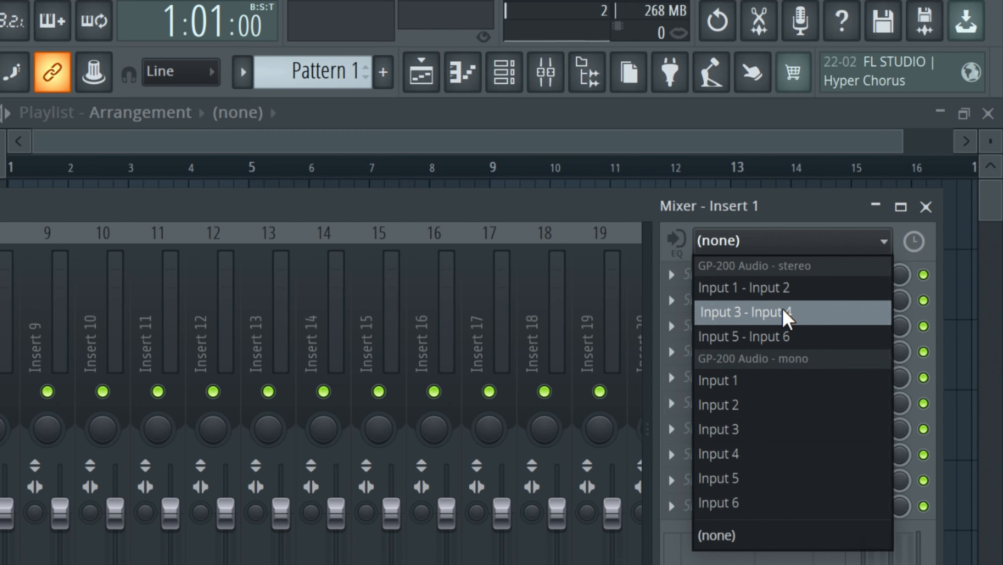
{"action": "mouse_move", "coordinate": [858, 288]}
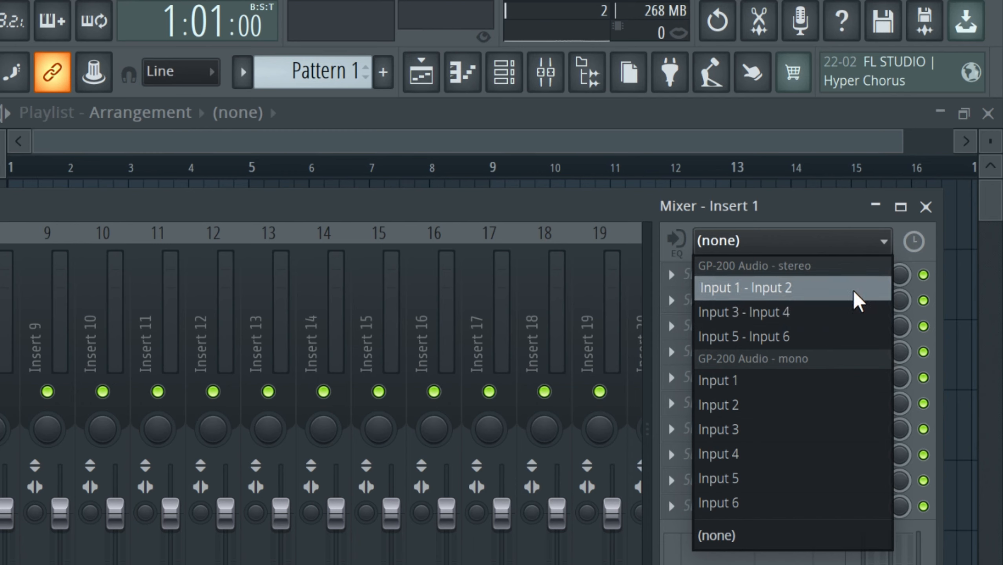
{"action": "mouse_move", "coordinate": [827, 313]}
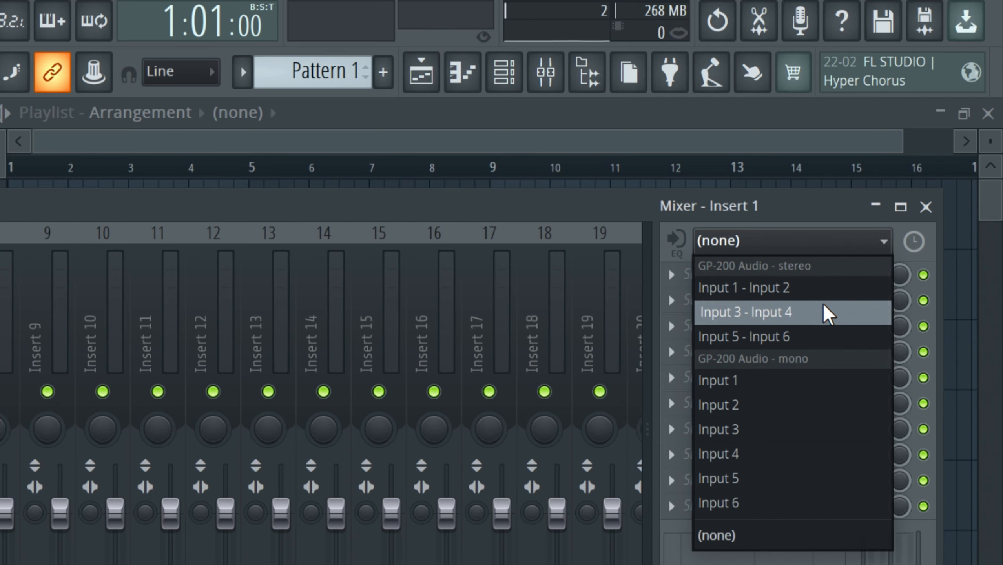
{"action": "mouse_move", "coordinate": [750, 486]}
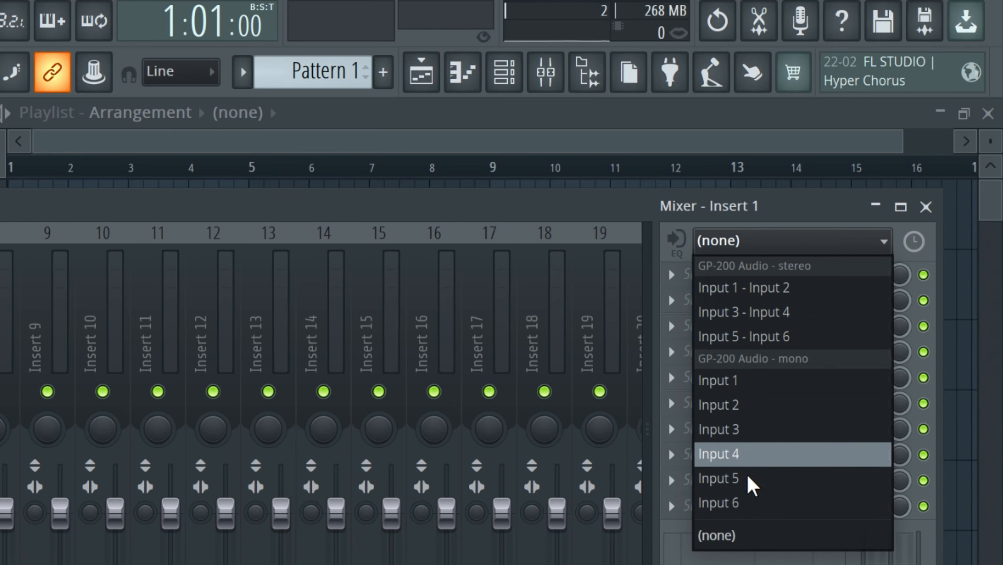
{"action": "mouse_move", "coordinate": [840, 411]}
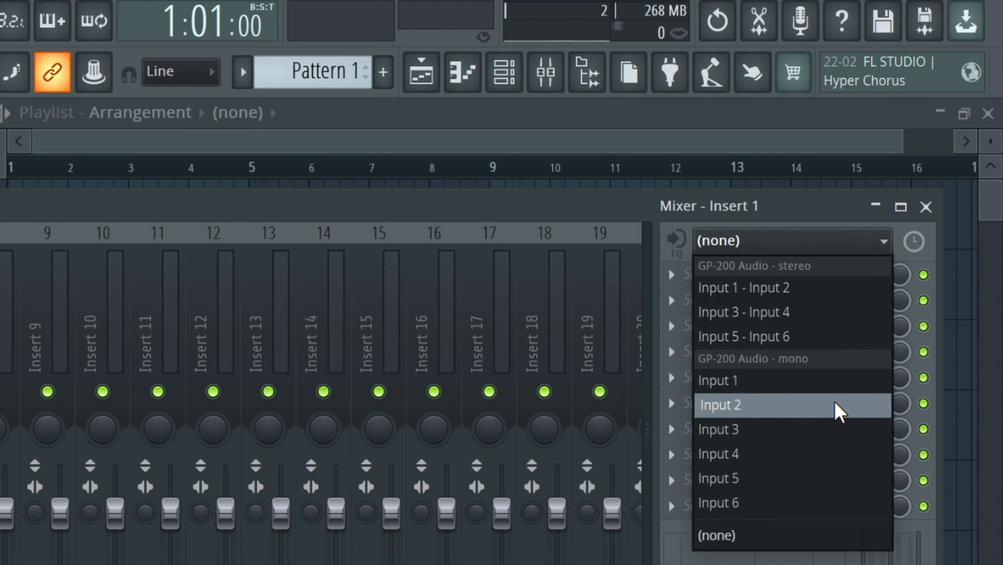
{"action": "mouse_move", "coordinate": [754, 503]}
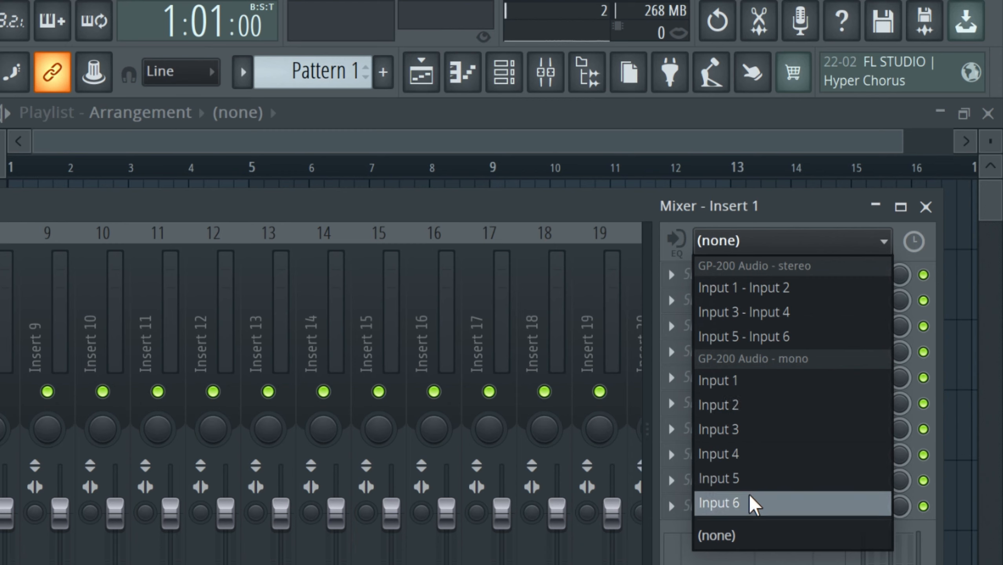
{"action": "mouse_move", "coordinate": [782, 487]}
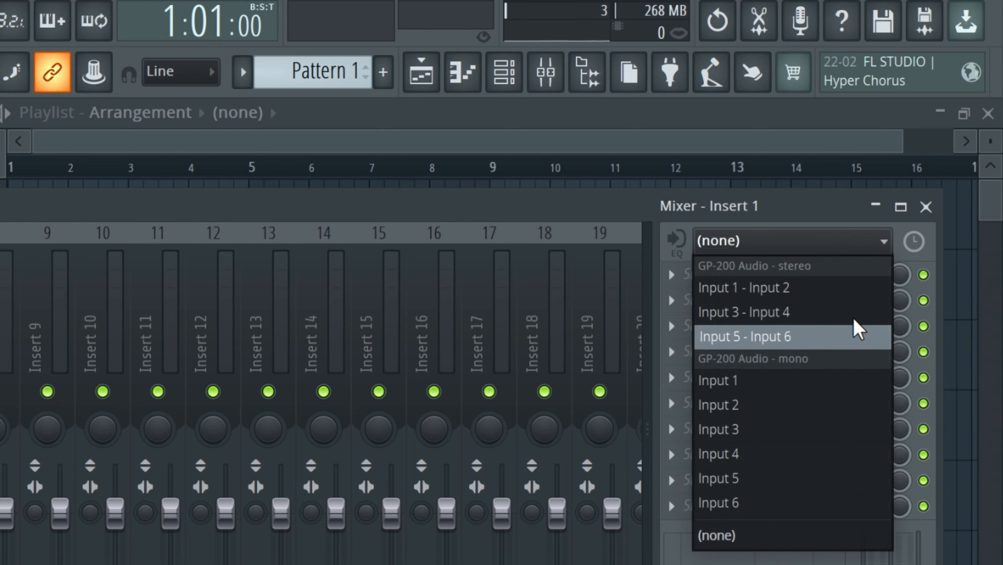
{"action": "left_click", "coordinate": [744, 336]}
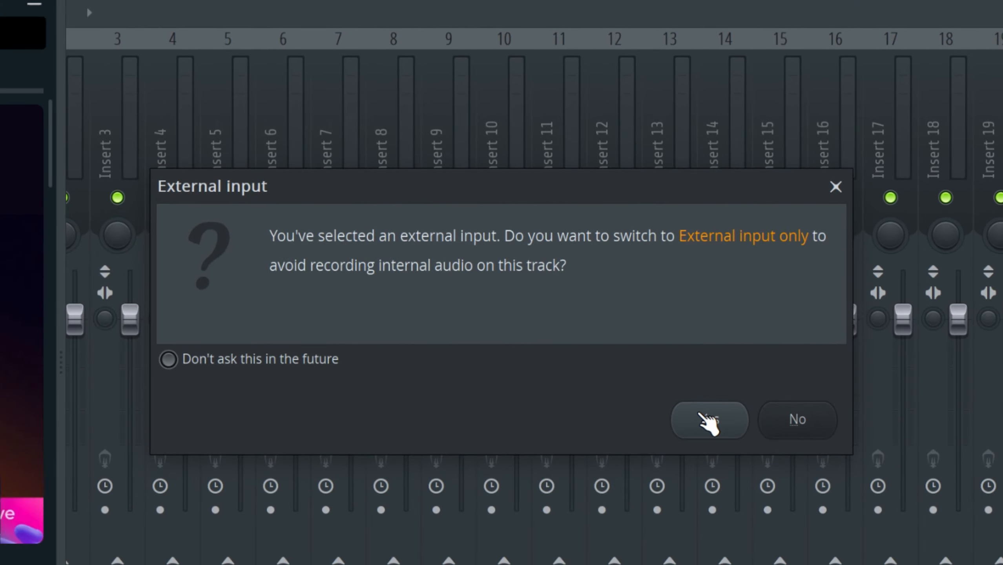
Step: Confirm Yes to switch Insert 1 to external input only
{"action": "left_click", "coordinate": [709, 420]}
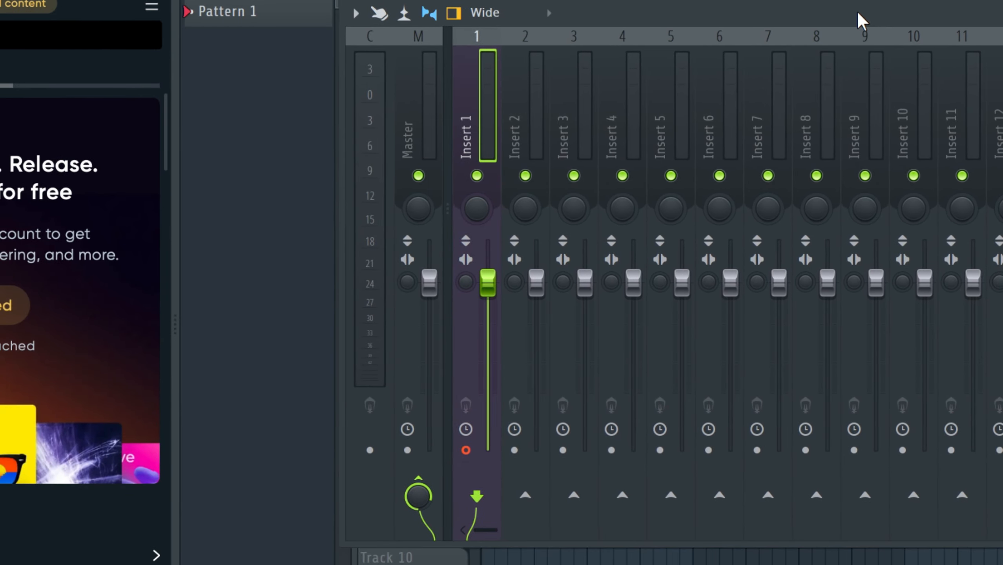
{"action": "mouse_move", "coordinate": [947, 82]}
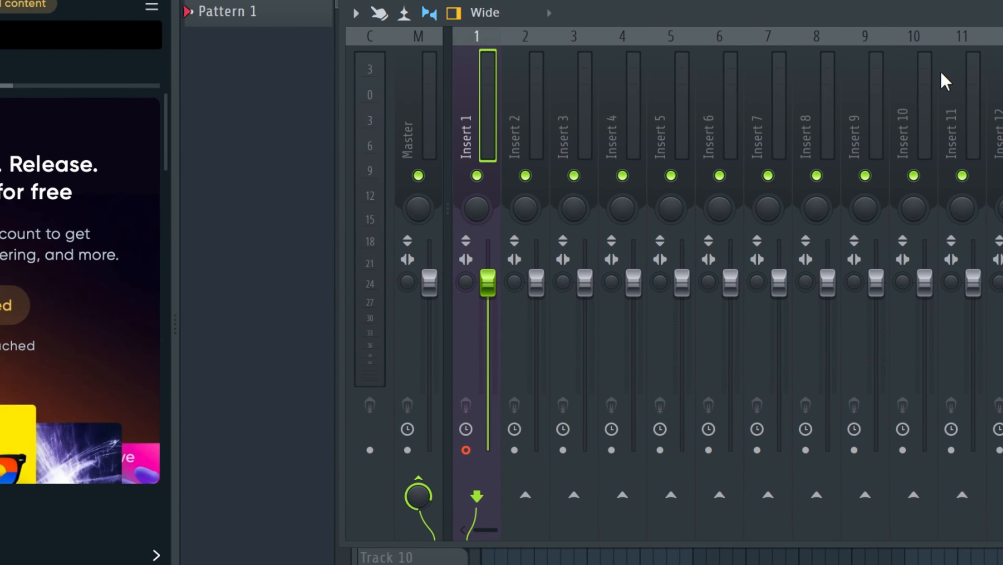
{"action": "mouse_move", "coordinate": [481, 255]}
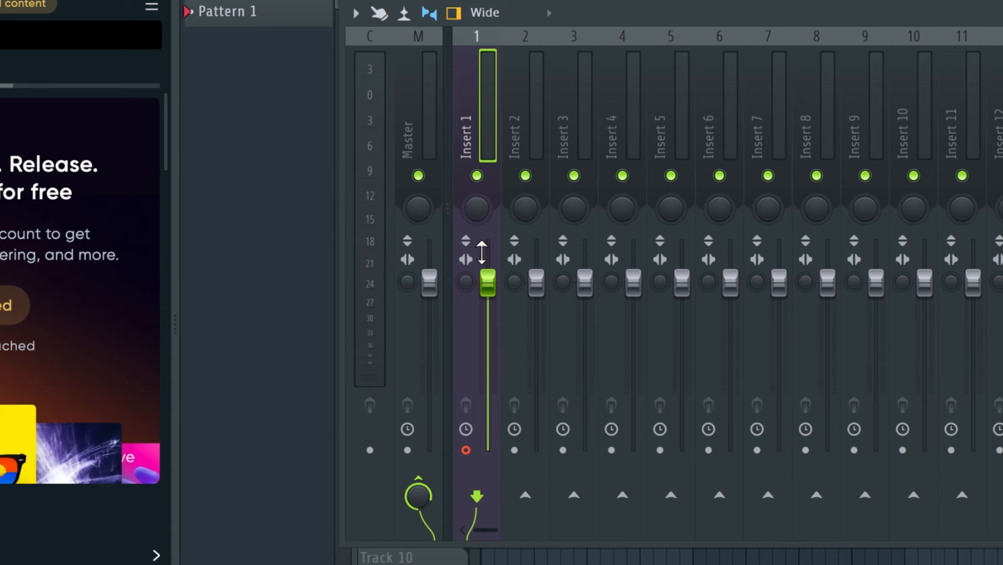
{"action": "mouse_move", "coordinate": [481, 342]}
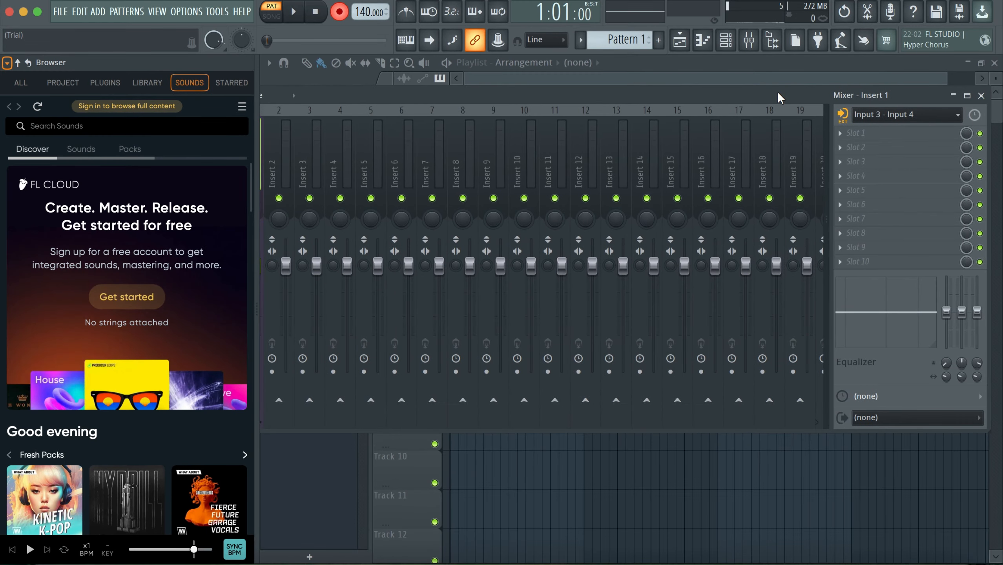
{"action": "mouse_move", "coordinate": [851, 140]}
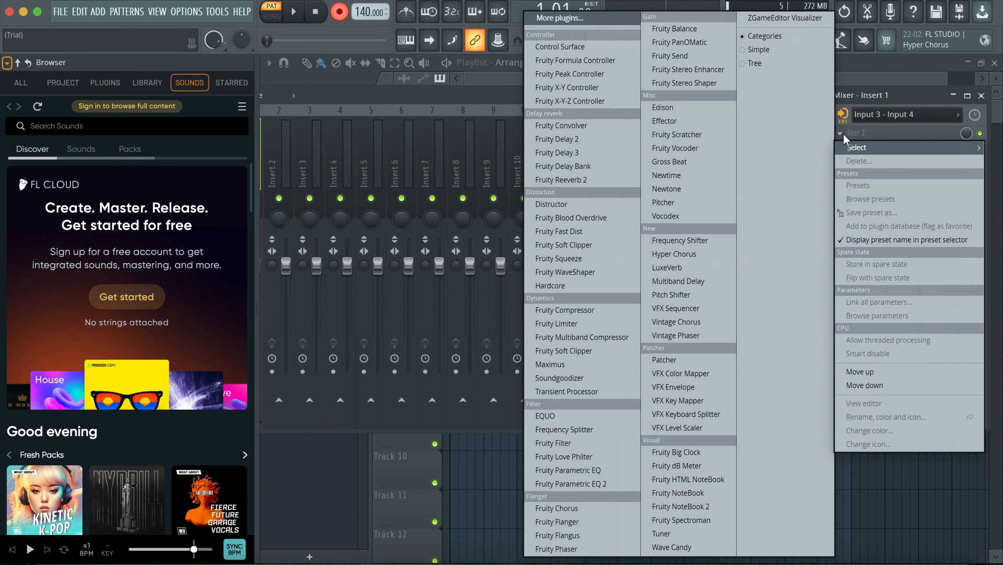
{"action": "mouse_move", "coordinate": [643, 84]}
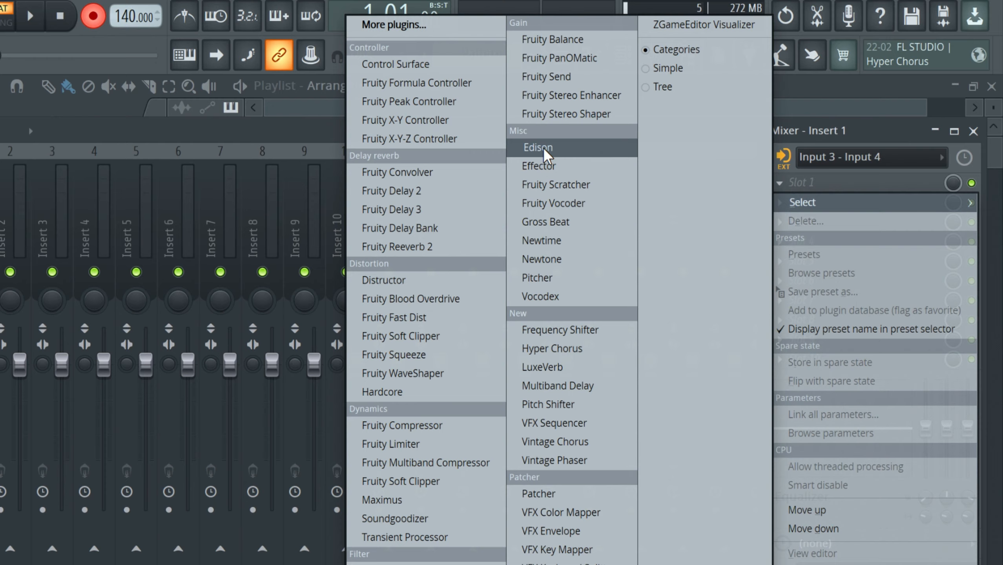
Step: Load Edison into Insert 1's first effect slot
{"action": "left_click", "coordinate": [536, 147]}
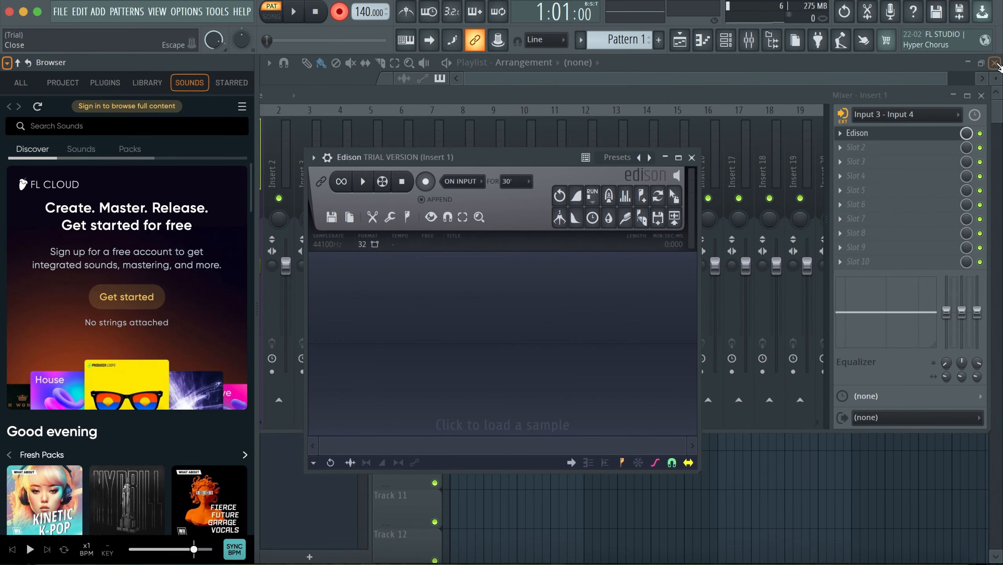
Step: Close the mixer and record a roughly 25-second guitar take in Edison
{"action": "left_click", "coordinate": [995, 63]}
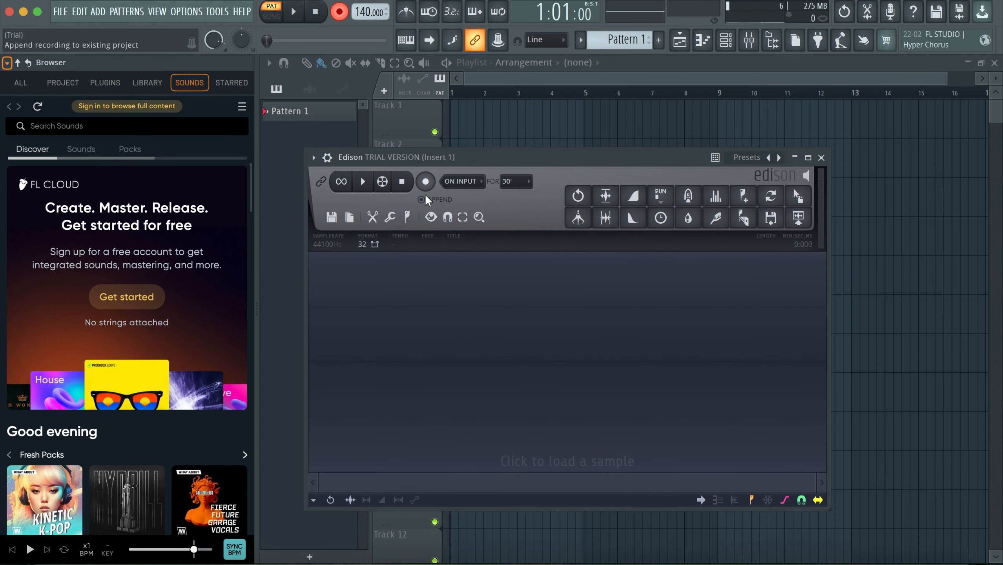
{"action": "left_click", "coordinate": [425, 181]}
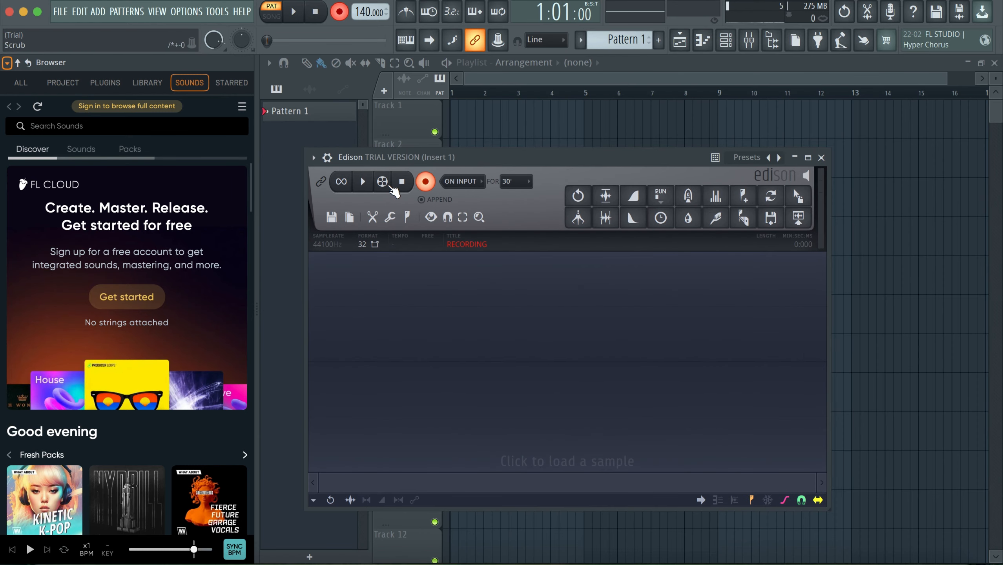
{"action": "mouse_move", "coordinate": [376, 191]}
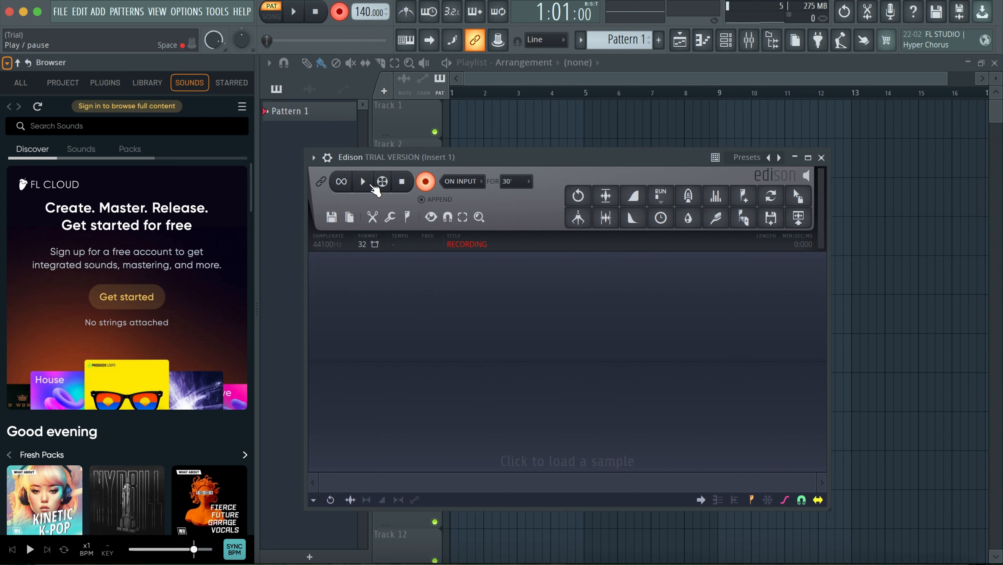
{"action": "left_click", "coordinate": [425, 182]}
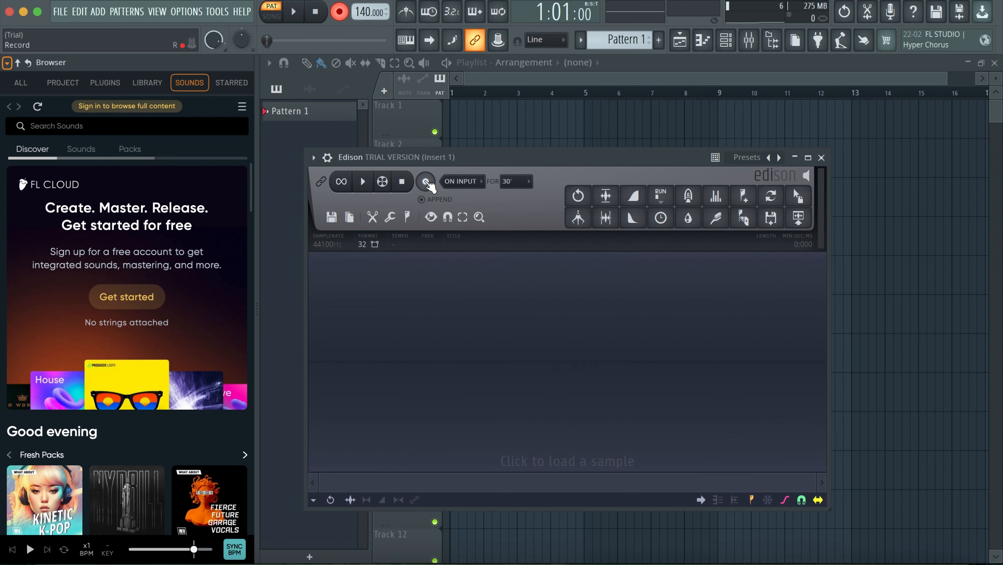
{"action": "left_click", "coordinate": [426, 182]}
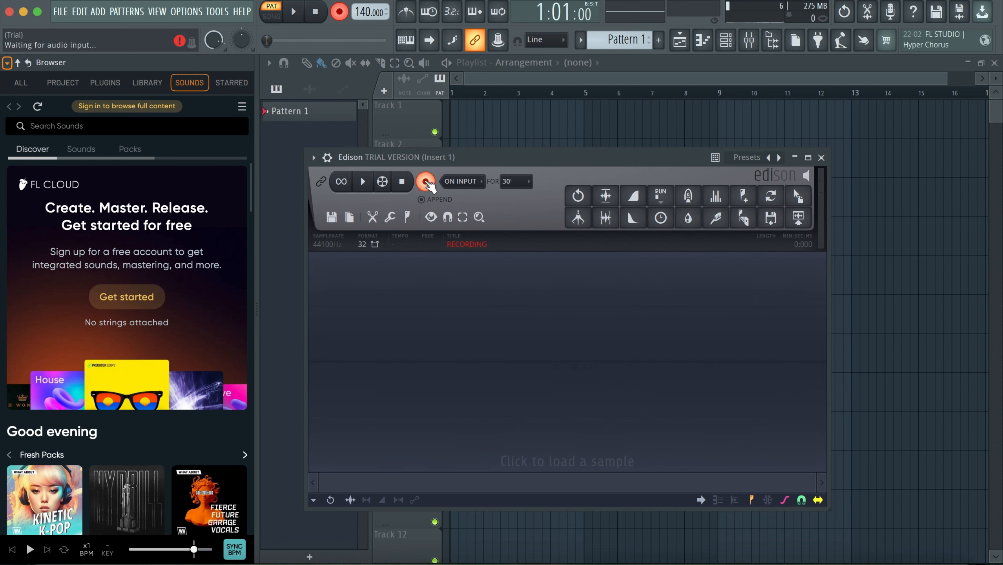
{"action": "left_click", "coordinate": [426, 181]}
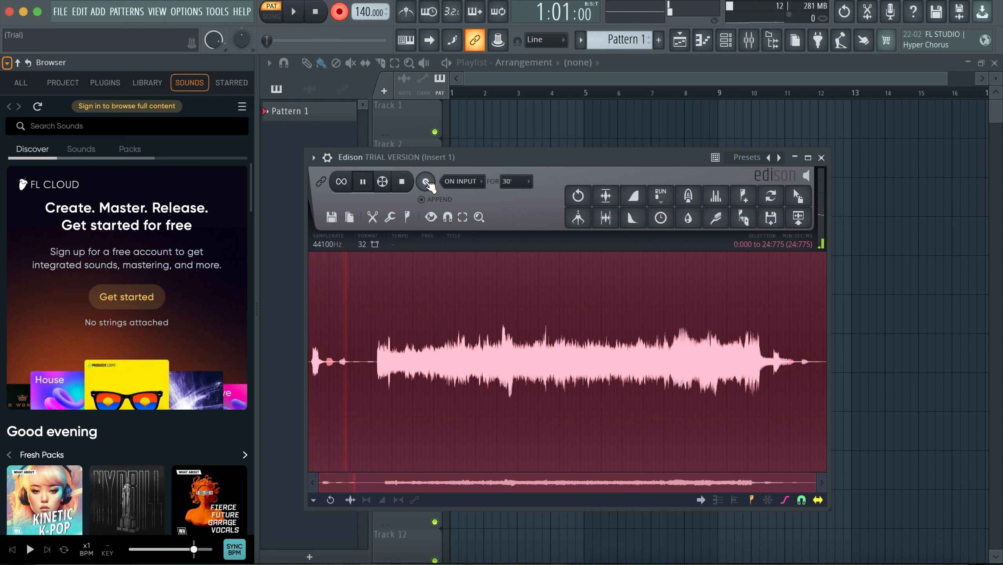
{"action": "mouse_move", "coordinate": [715, 218]}
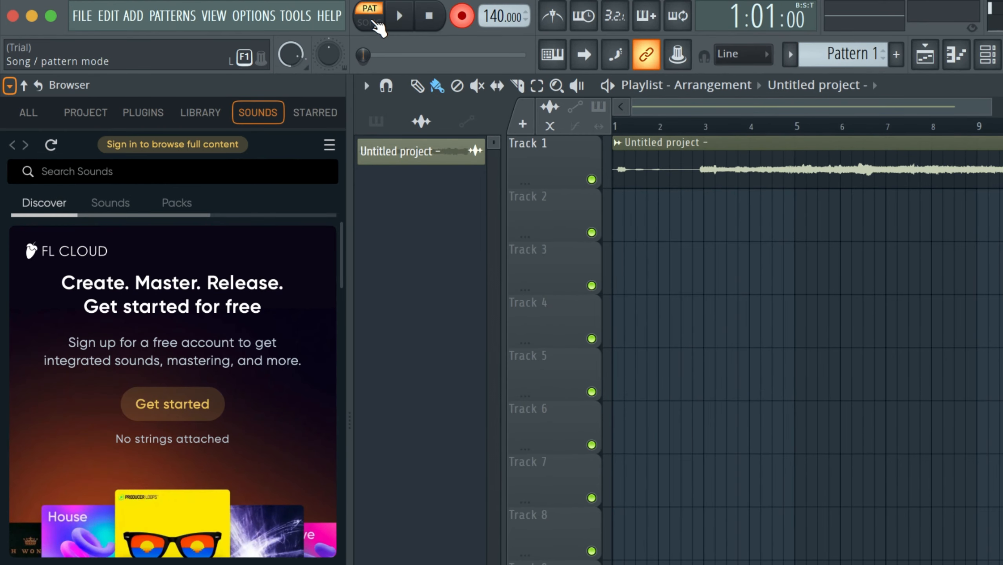
{"action": "mouse_move", "coordinate": [381, 25]}
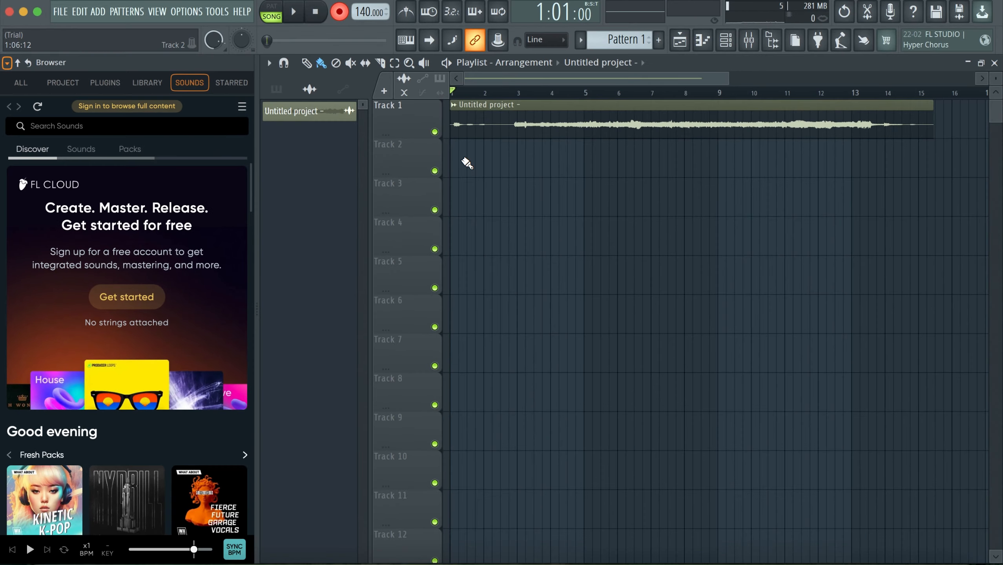
Step: Place the take on Track 1, switch to song mode, and target Track 2
{"action": "left_click", "coordinate": [445, 153]}
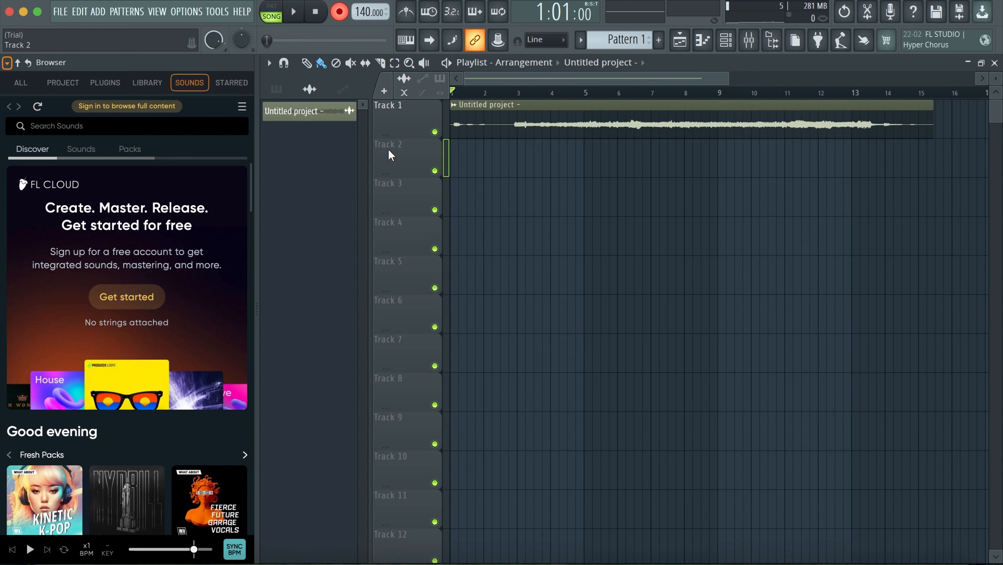
{"action": "left_click", "coordinate": [314, 11]}
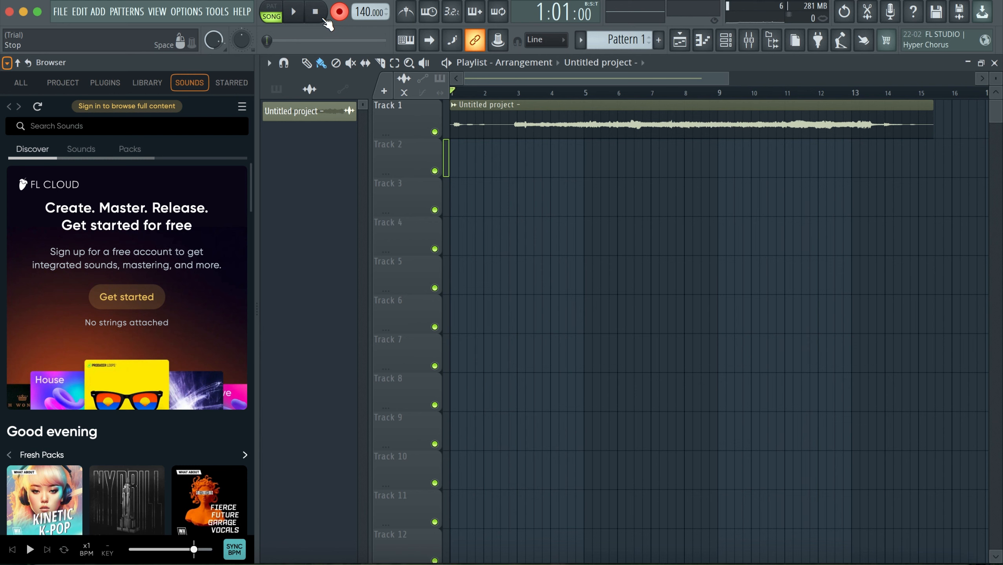
{"action": "left_click", "coordinate": [271, 11]}
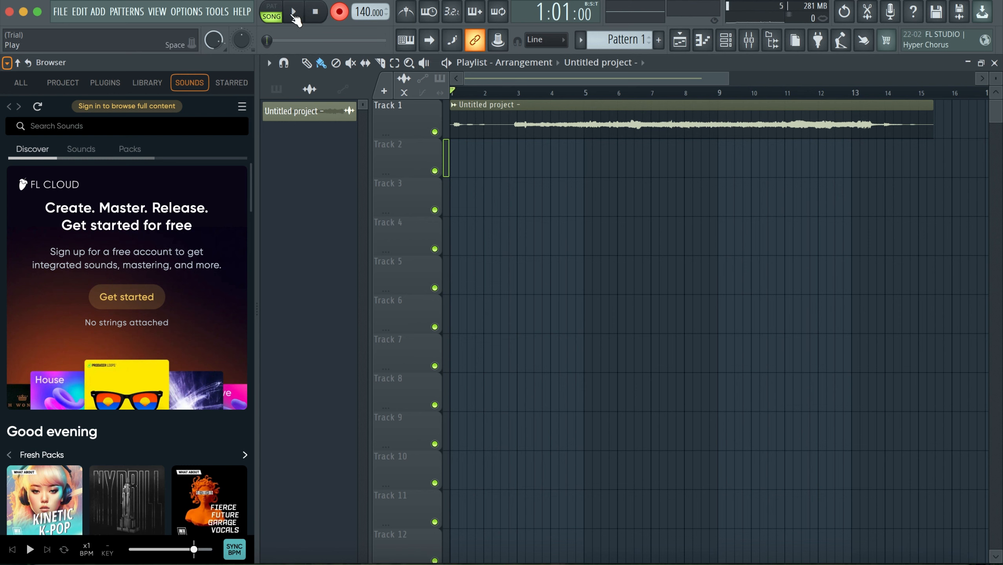
{"action": "left_click", "coordinate": [294, 11]}
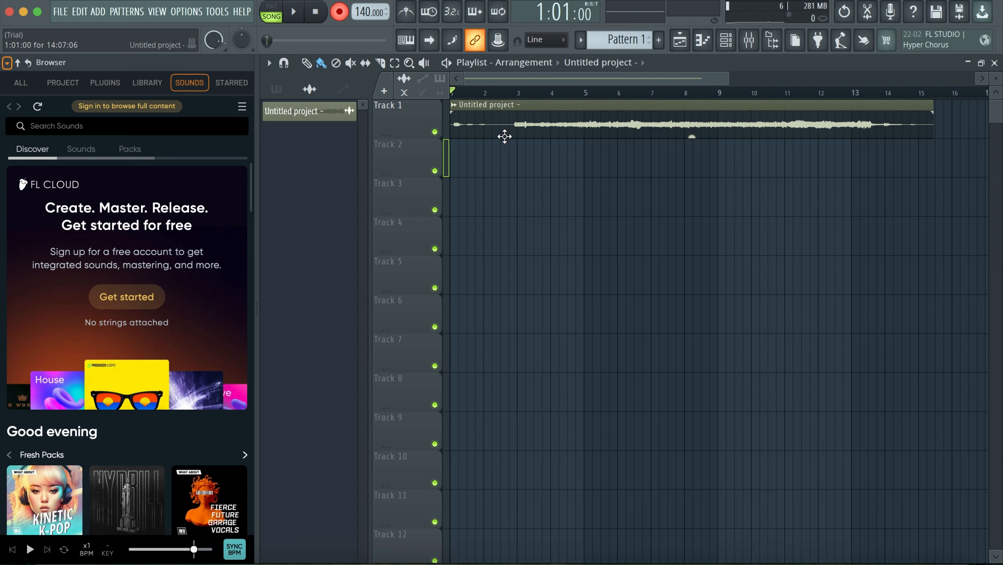
Step: Open Track 1's options menu to mute the first take's clip
{"action": "right_click", "coordinate": [388, 106]}
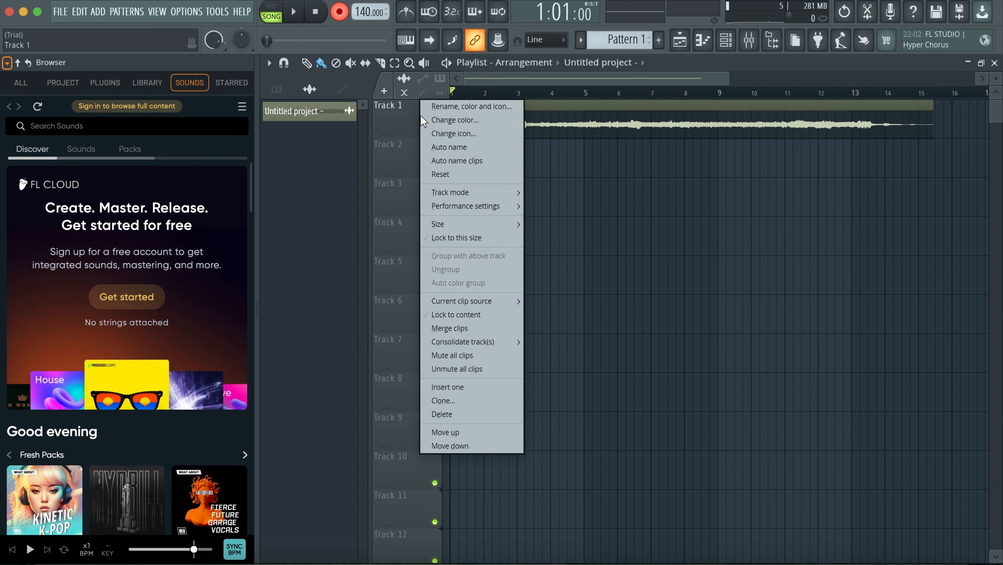
{"action": "mouse_move", "coordinate": [480, 174]}
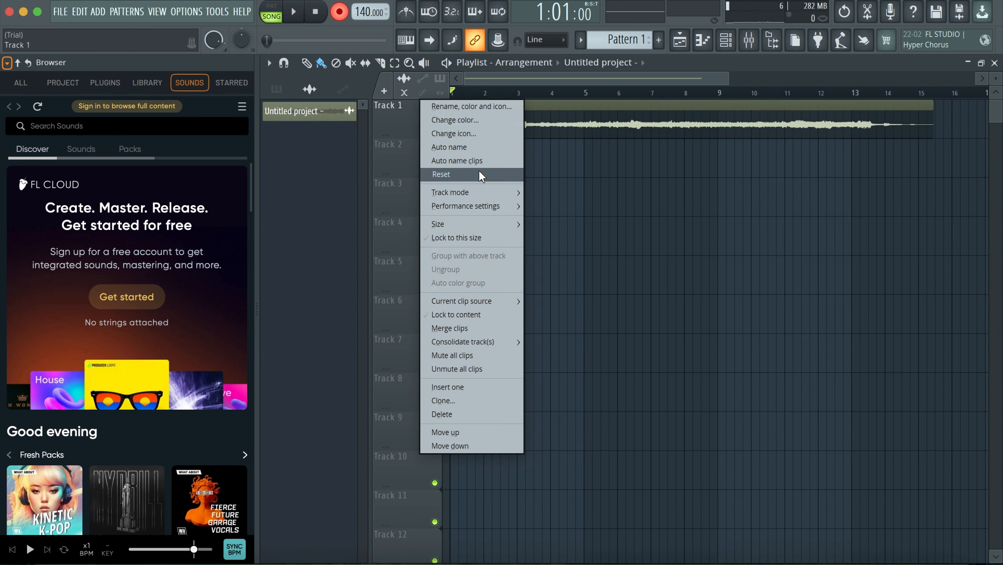
{"action": "mouse_move", "coordinate": [459, 370]}
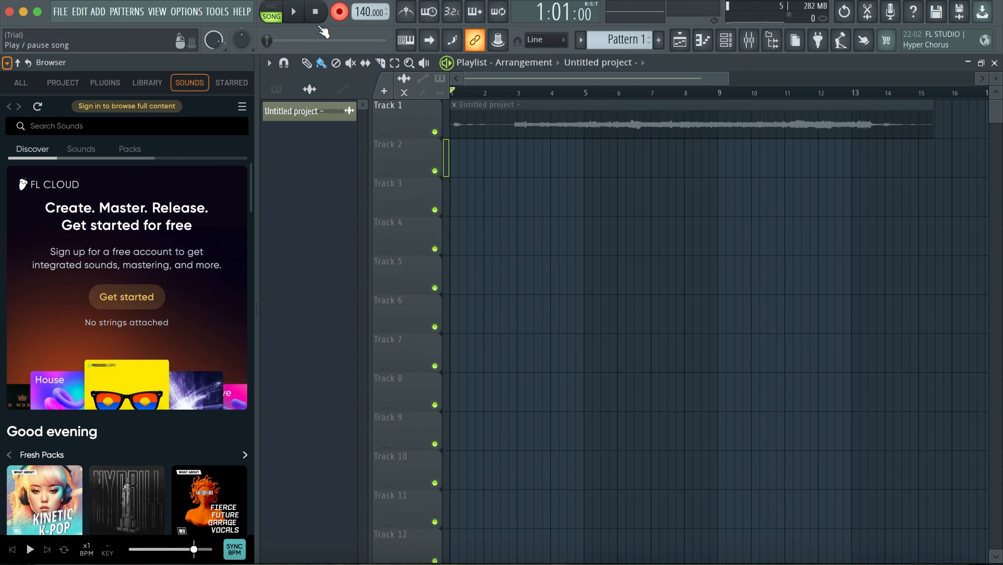
Step: Record a roughly 30-second second guitar take onto Track 2, then stop
{"action": "left_click", "coordinate": [292, 12]}
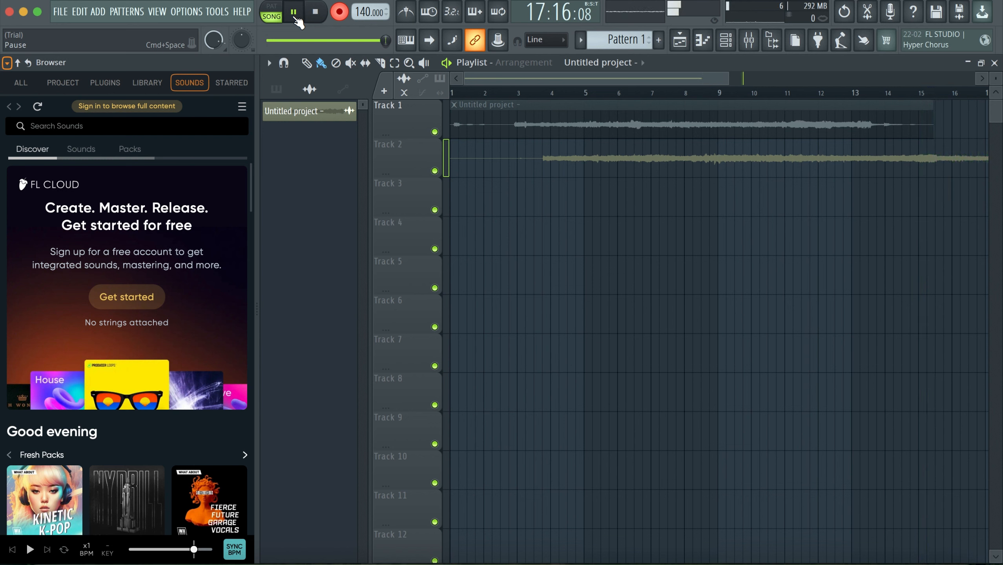
{"action": "left_click", "coordinate": [293, 11]}
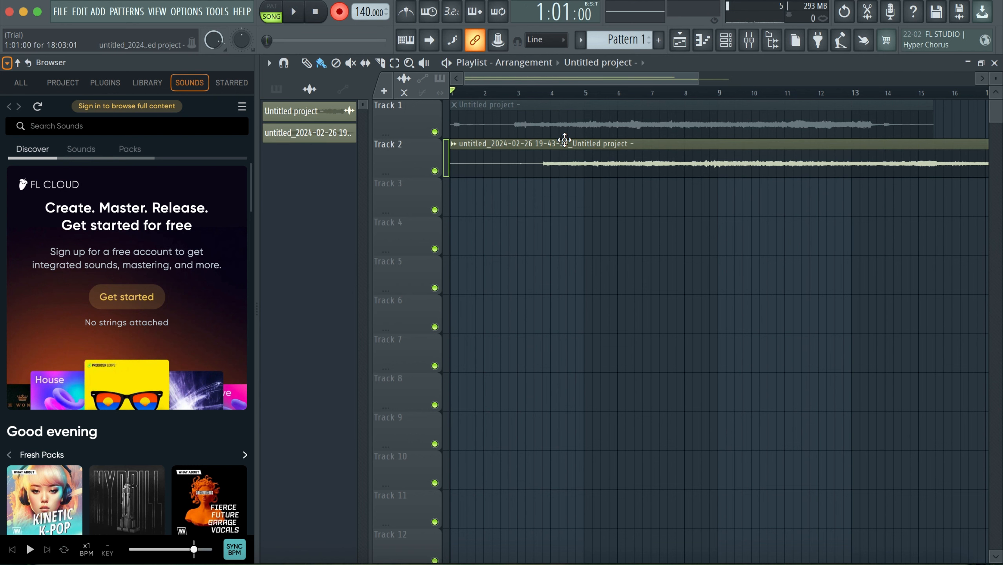